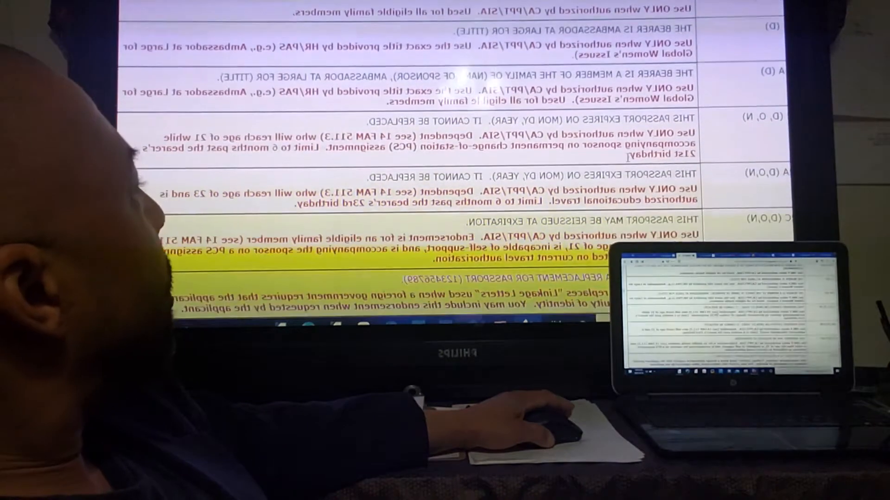
{"action": "scroll", "scroll_direction": "down", "scroll_amount": 3}
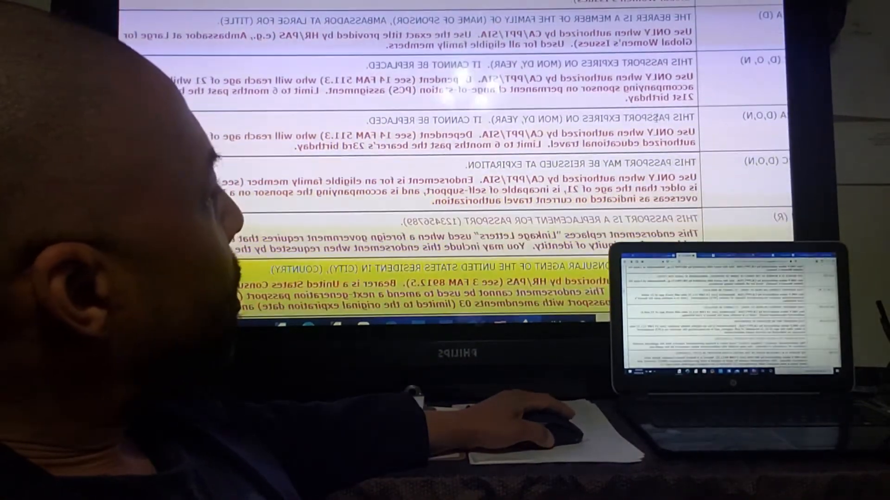
{"action": "scroll", "scroll_direction": "down", "scroll_amount": 3}
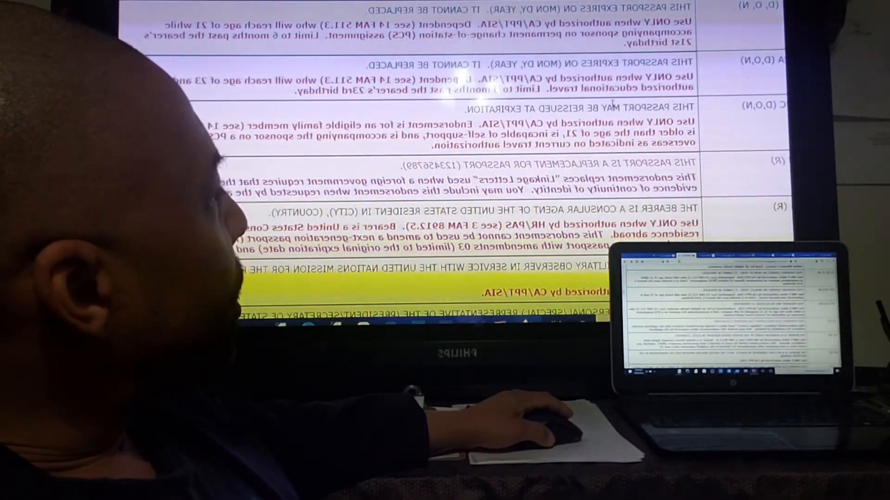
{"action": "scroll", "scroll_direction": "down", "scroll_amount": 3}
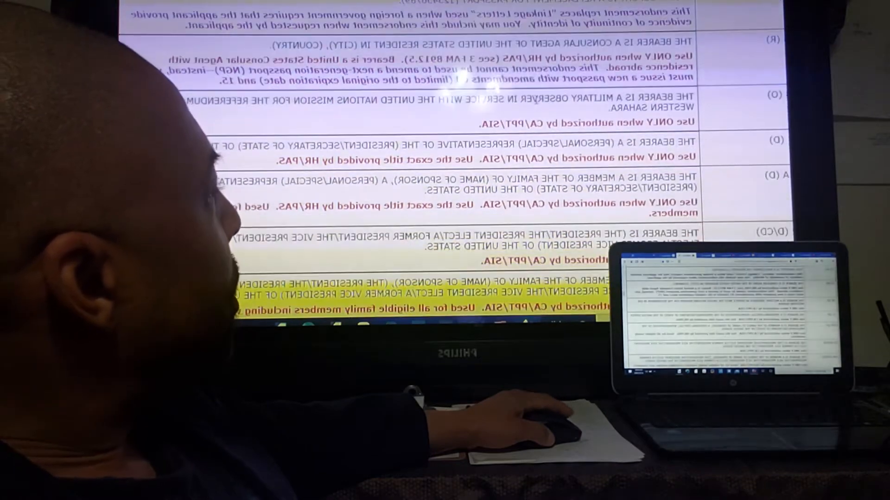